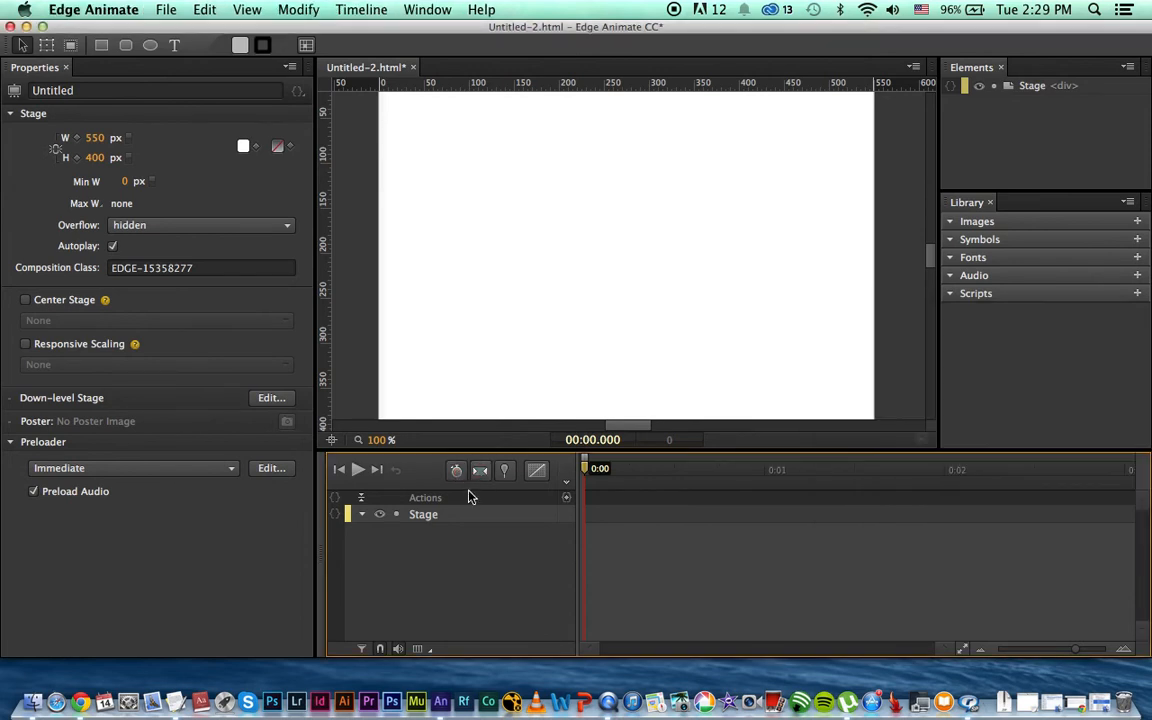
mouse_move(548, 350)
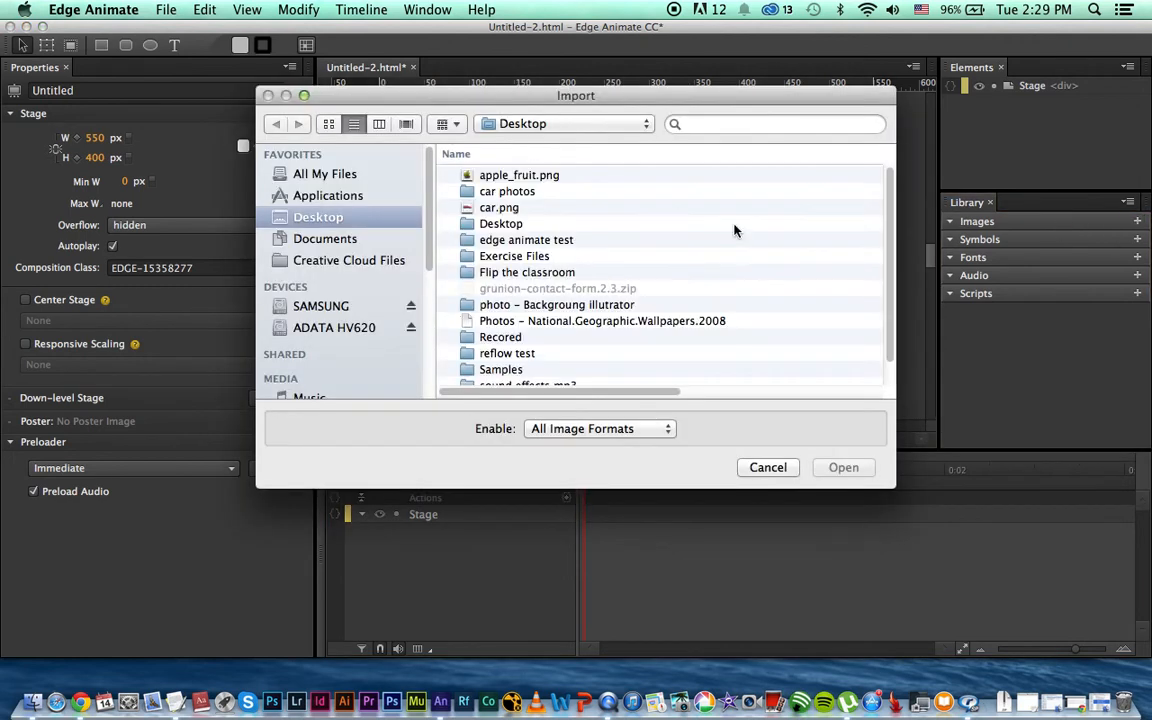
Import apple_fruit.png and car.png from the Desktop into the project library
click(520, 174)
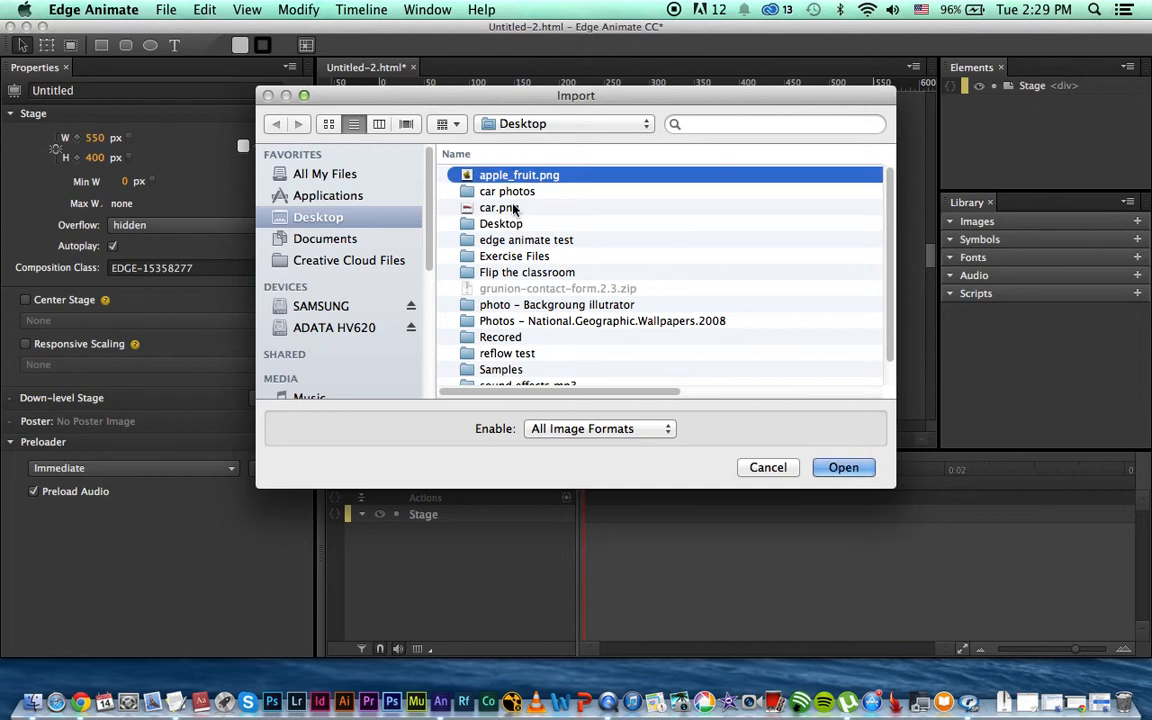
mouse_move(512, 210)
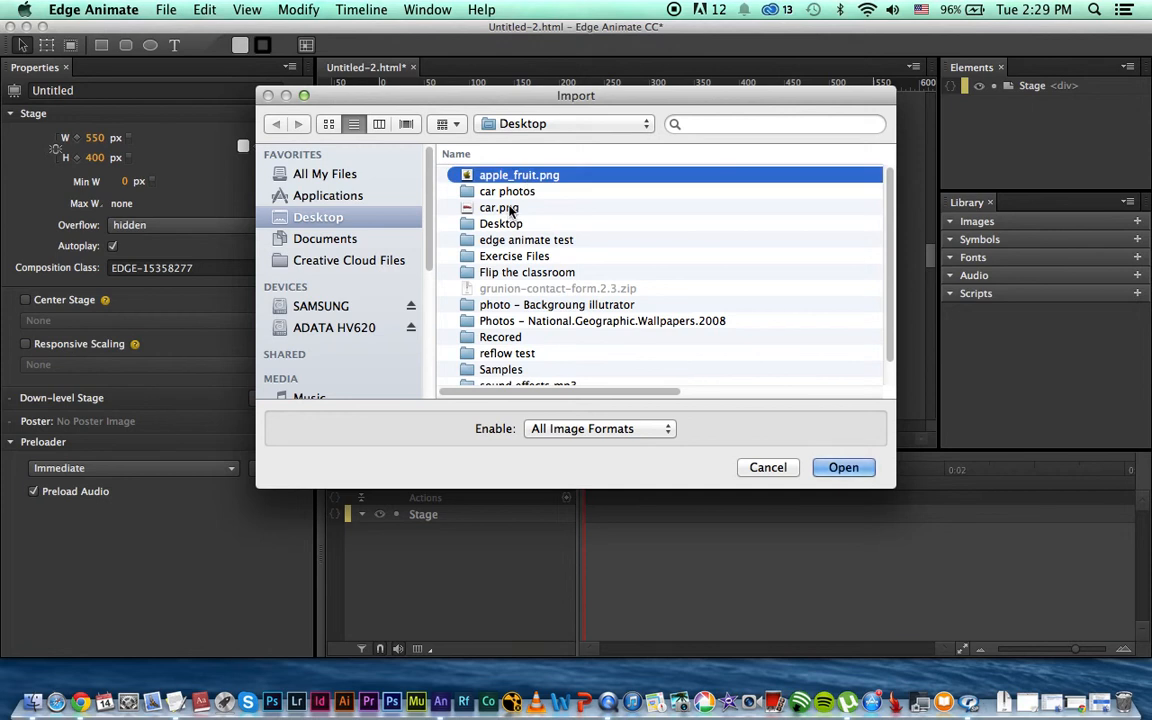
click(500, 206)
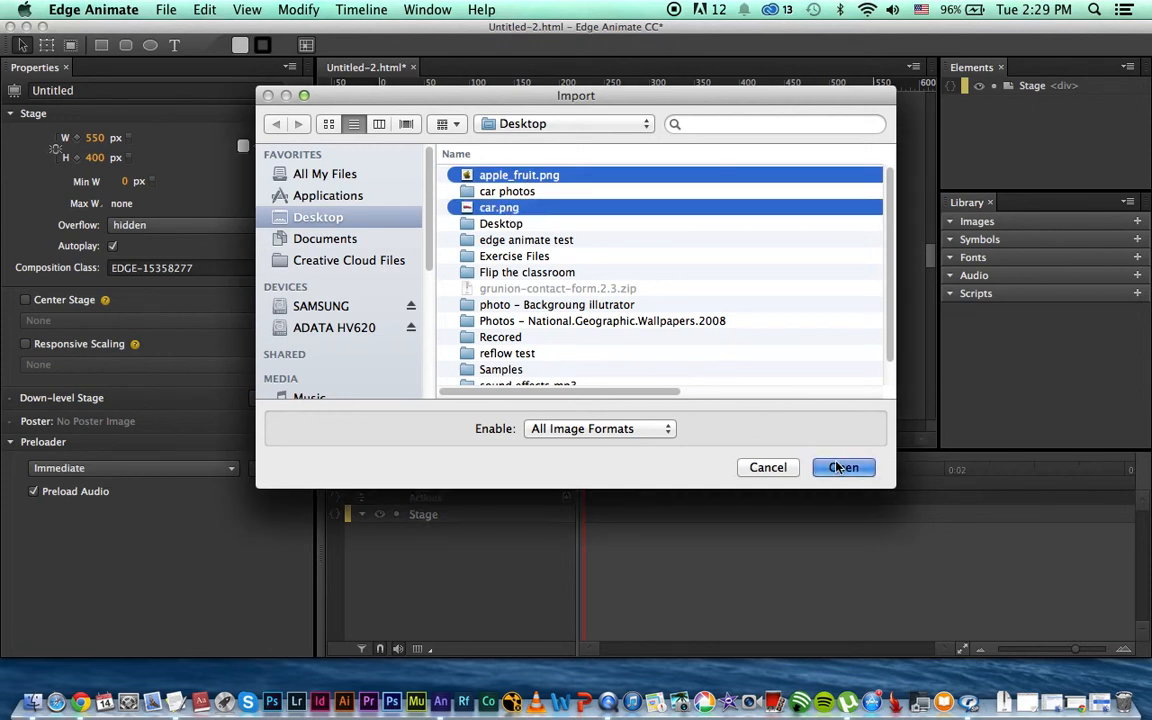
click(844, 468)
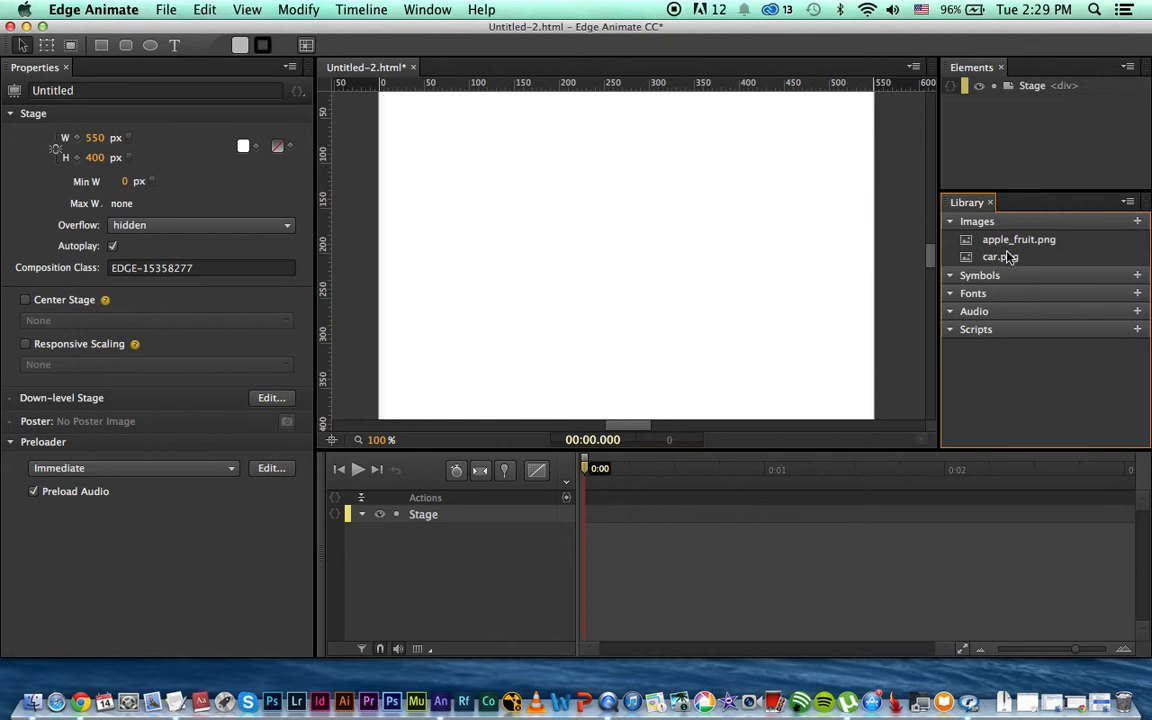
mouse_move(1000, 256)
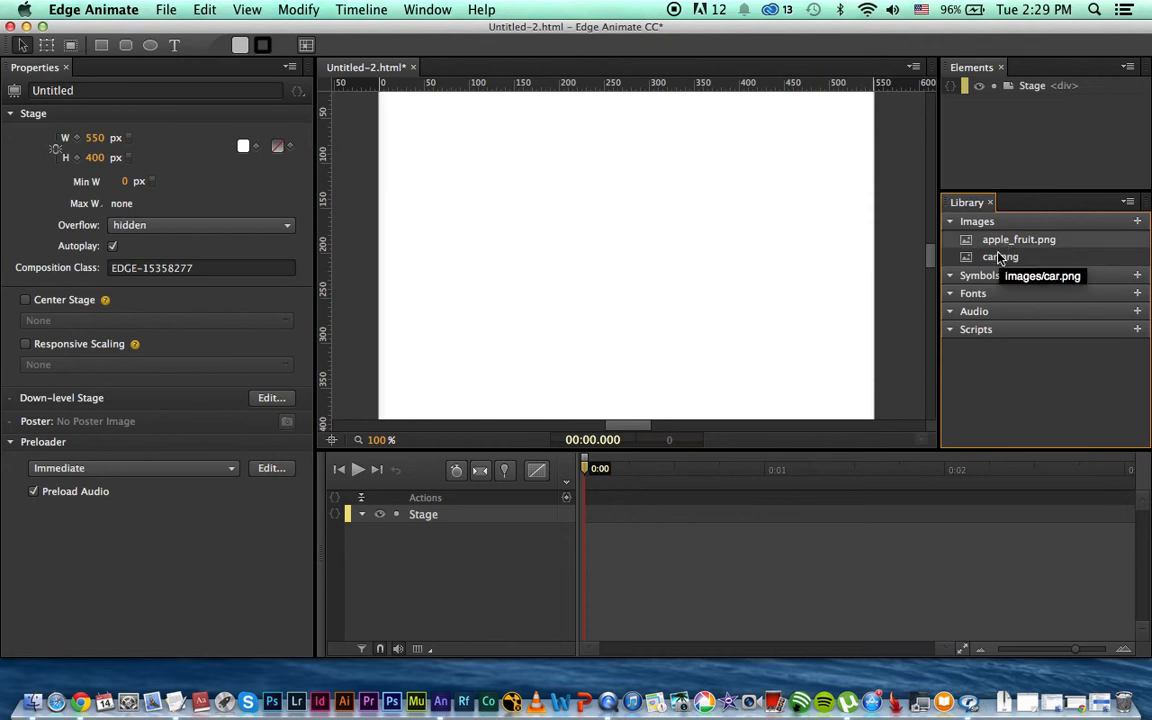
mouse_move(480, 304)
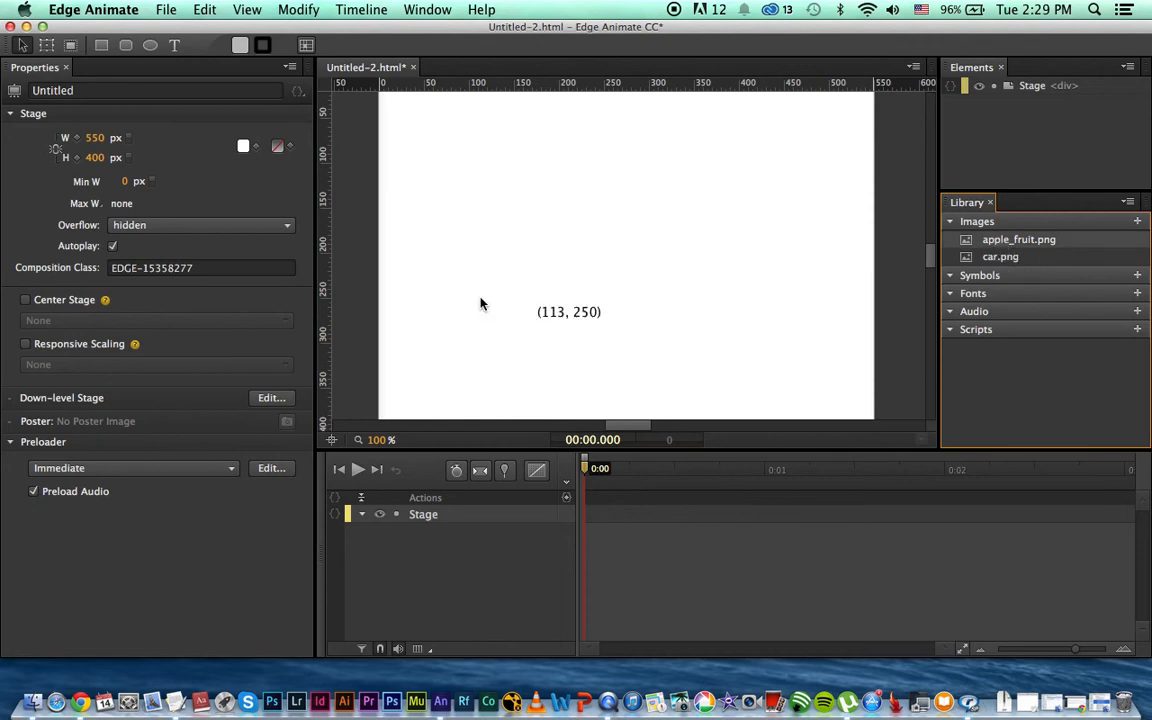
Drag apple_fruit.png from the Library onto the left part of the stage
drag(1018, 240, 480, 296)
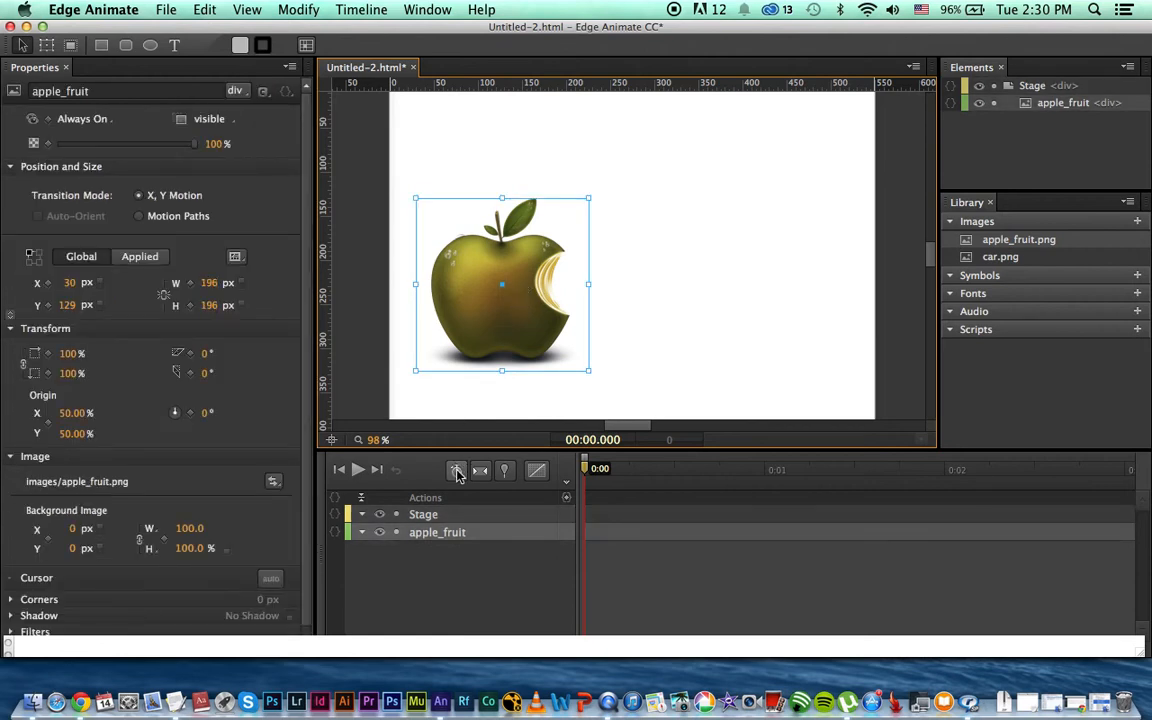
mouse_move(456, 470)
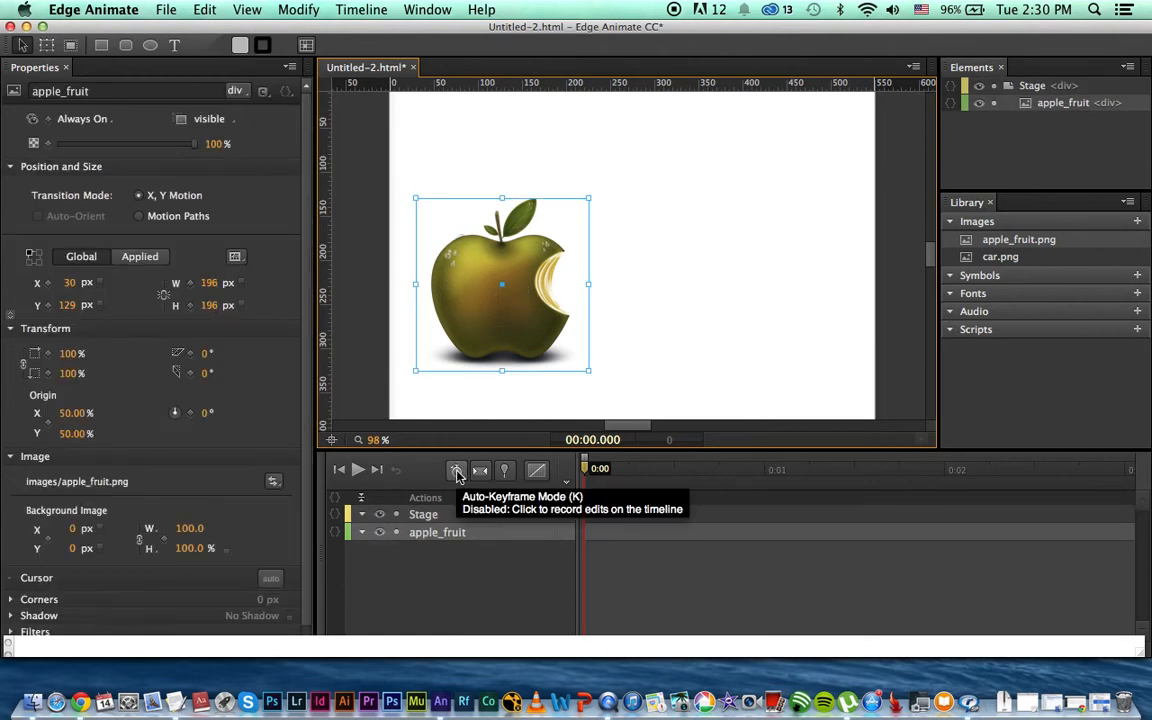
Enable Auto-Keyframe Mode and Auto-Transition Mode in the timeline toolbar
click(456, 470)
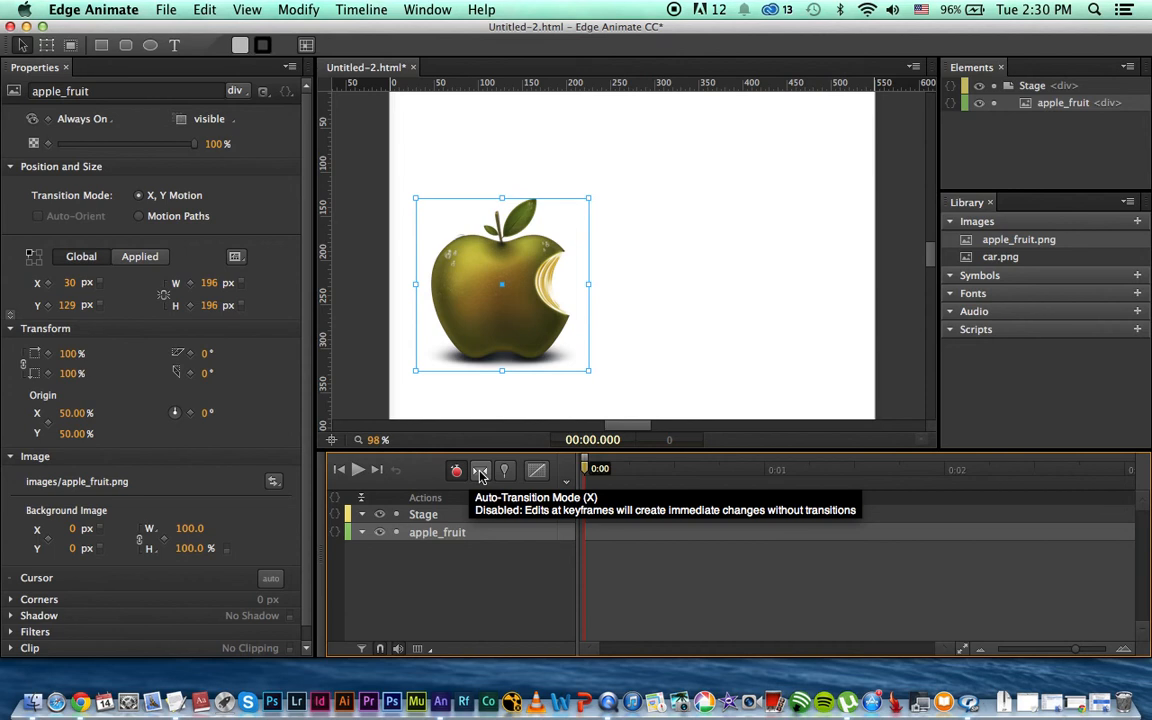
click(480, 470)
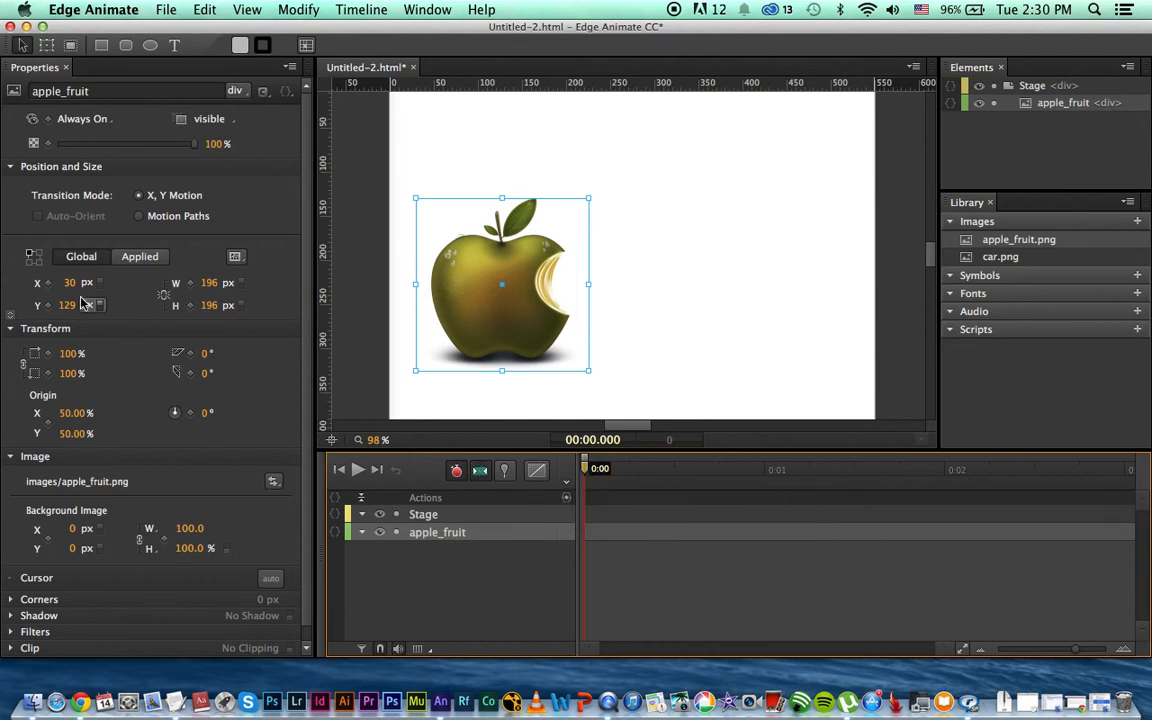
mouse_move(48, 284)
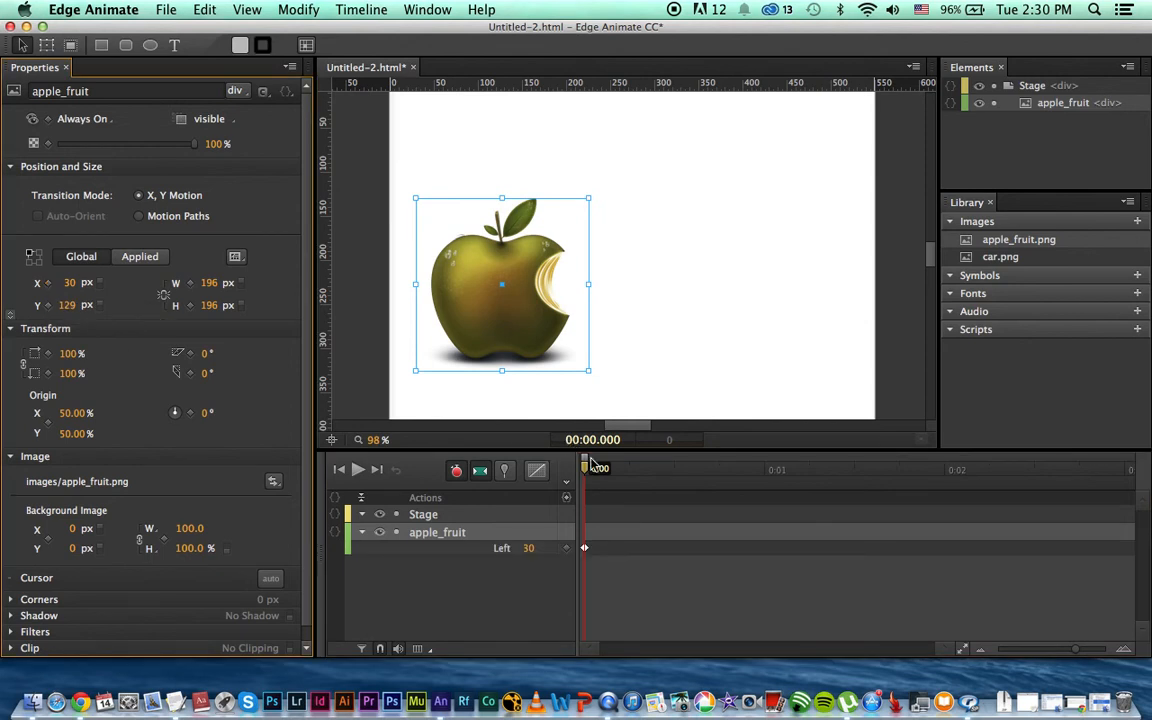
At the one-second mark move the apple to X 362 so it slides right, then preview
drag(584, 468, 630, 468)
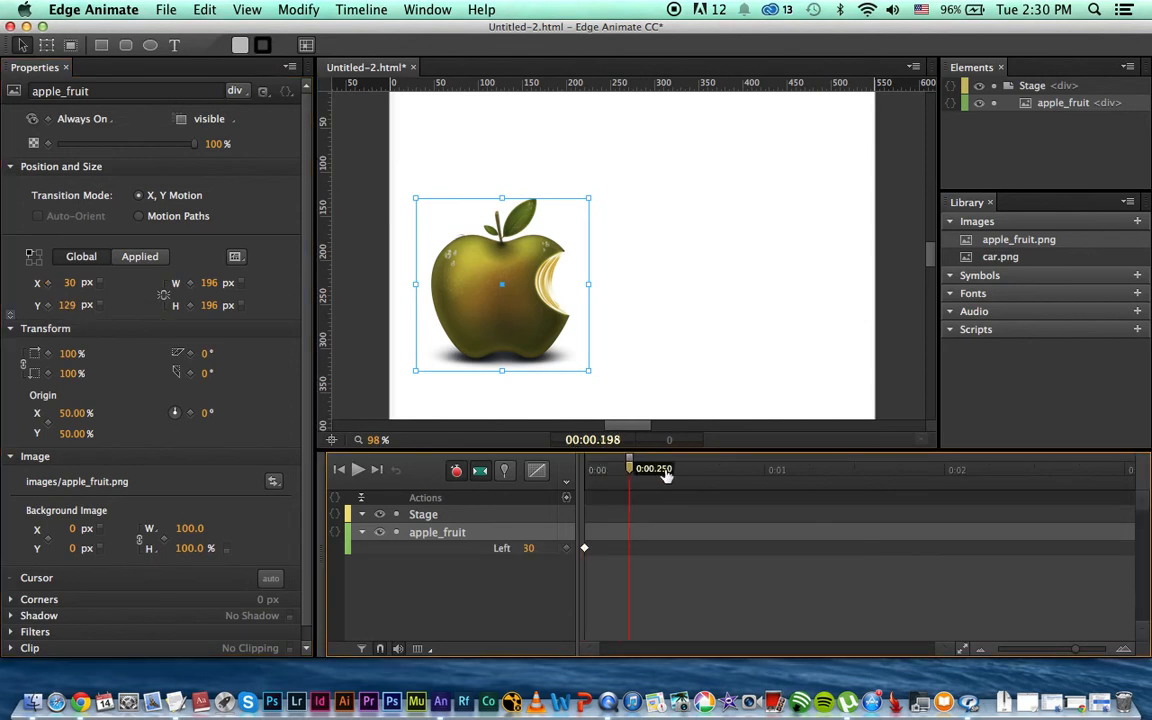
drag(656, 468, 764, 468)
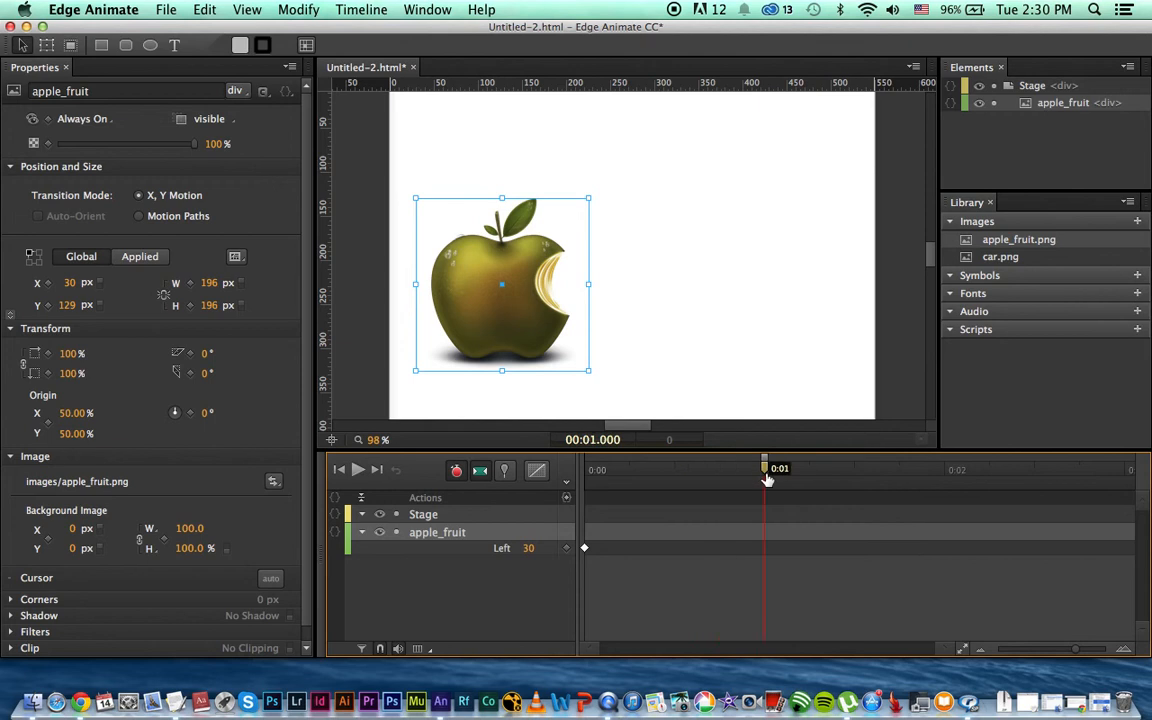
mouse_move(488, 420)
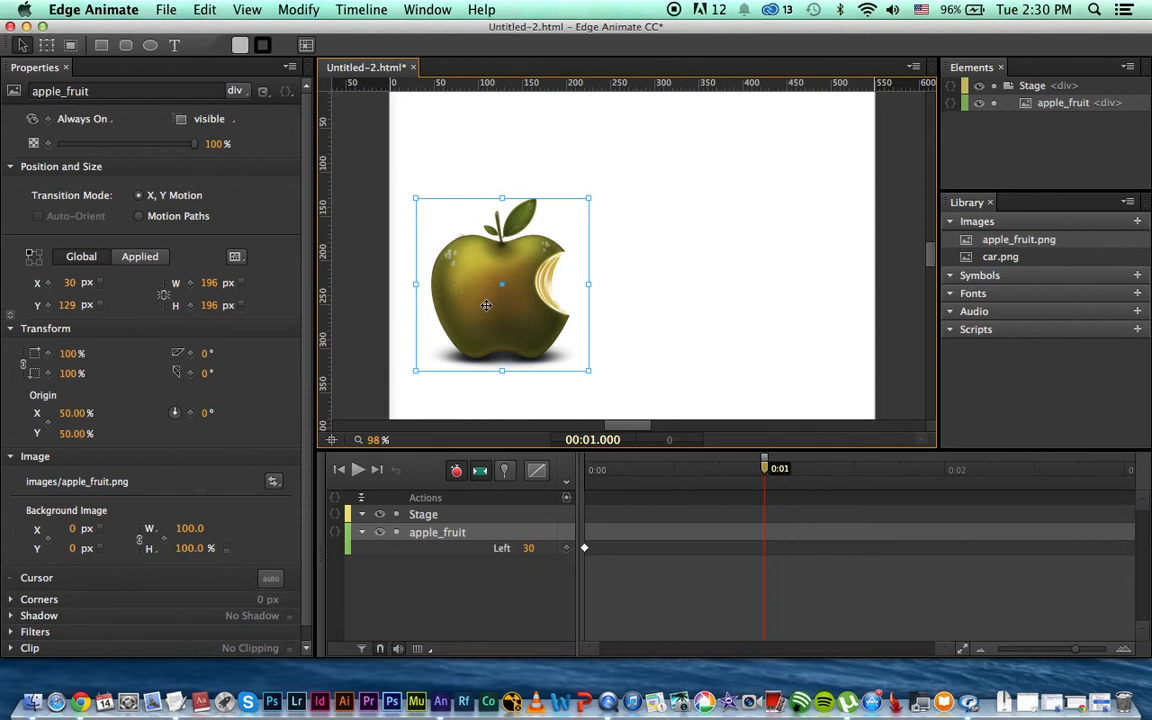
drag(500, 284, 790, 284)
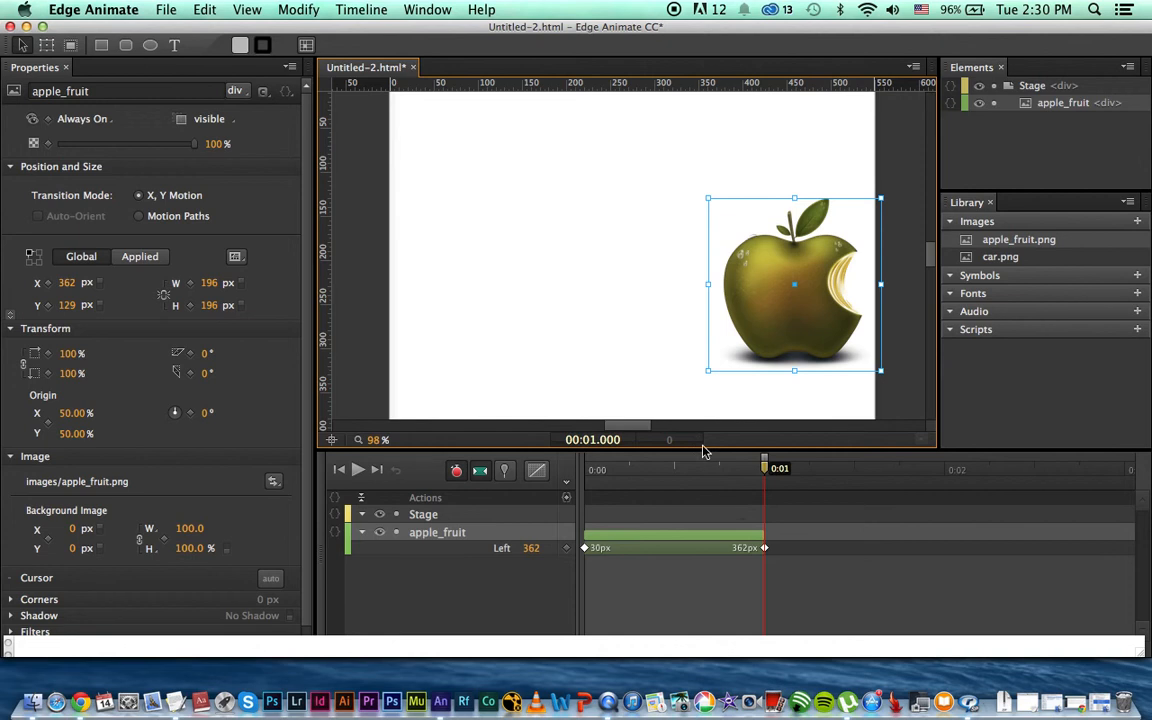
click(356, 470)
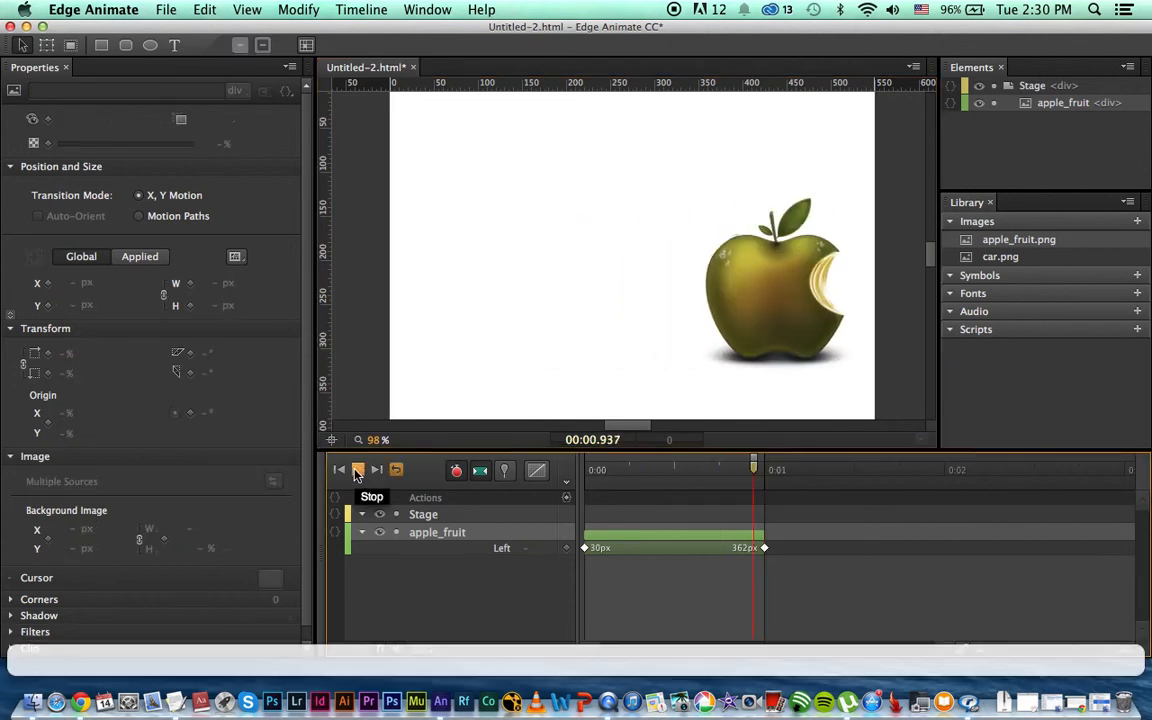
click(358, 470)
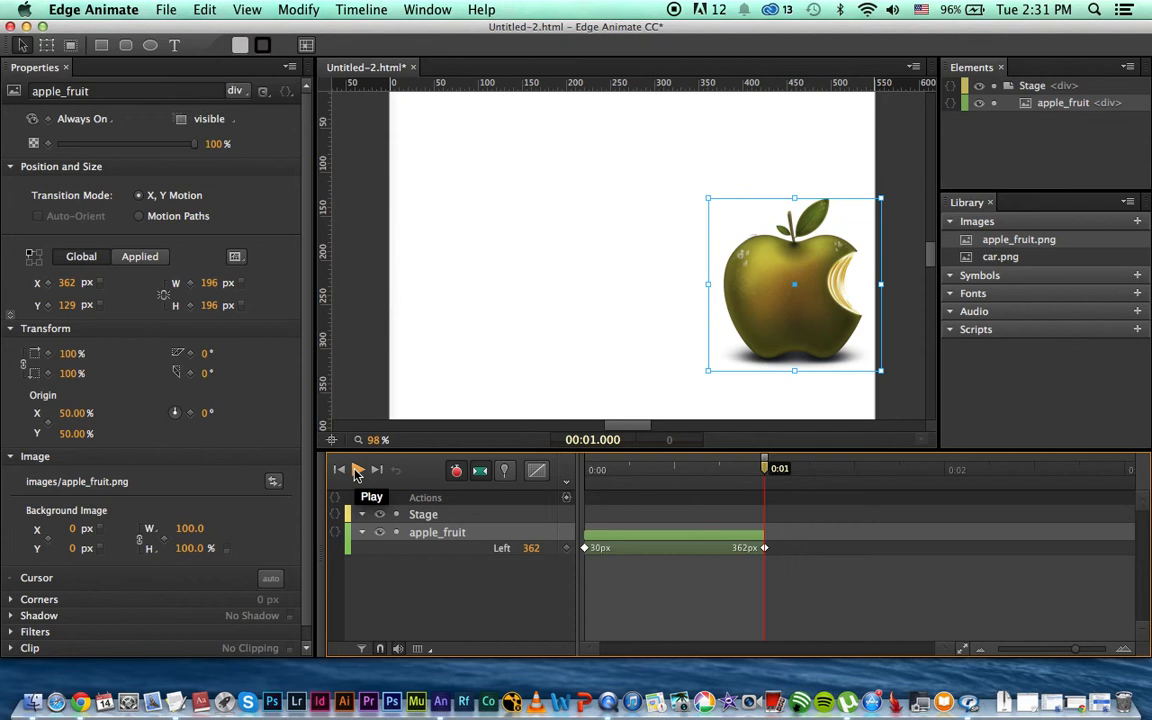
mouse_move(404, 474)
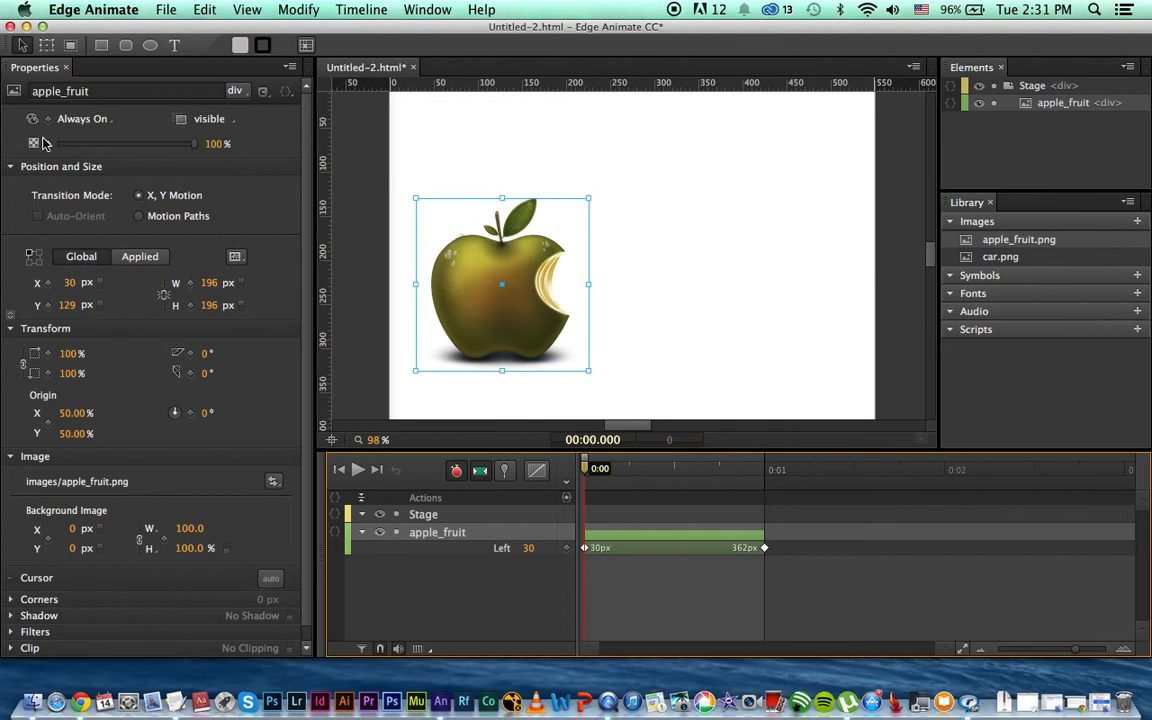
Fade the apple from 0% to 100% opacity over the first second, returning the playhead to start
click(32, 144)
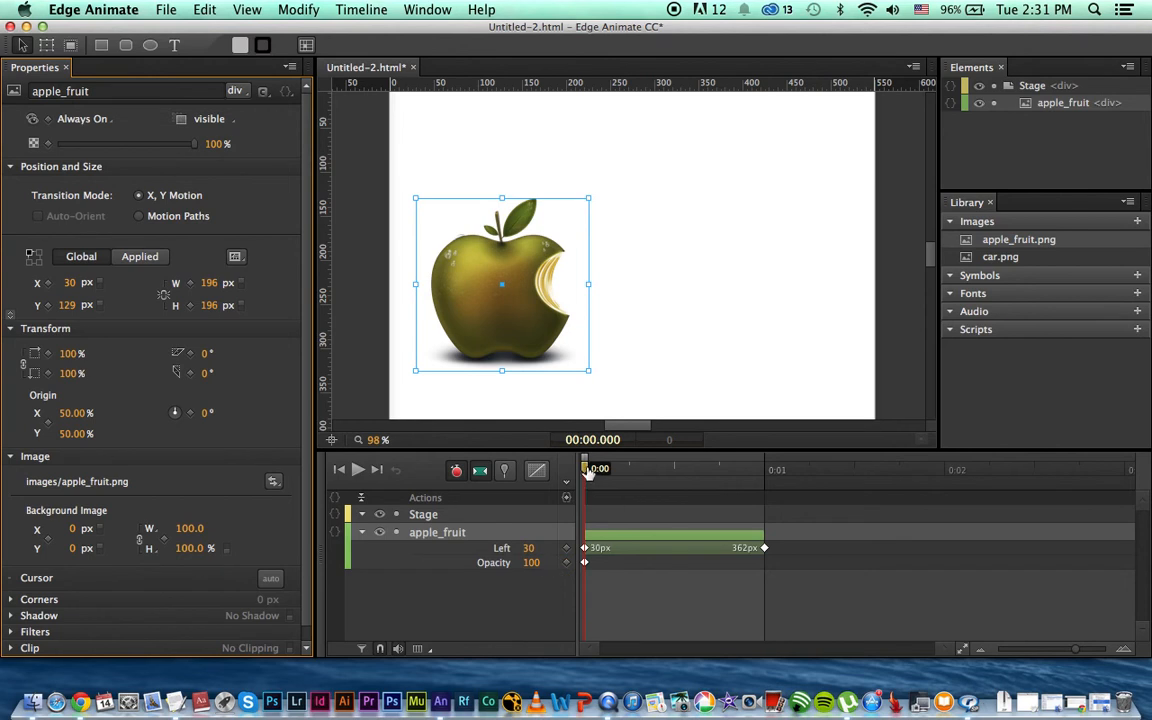
double_click(532, 562)
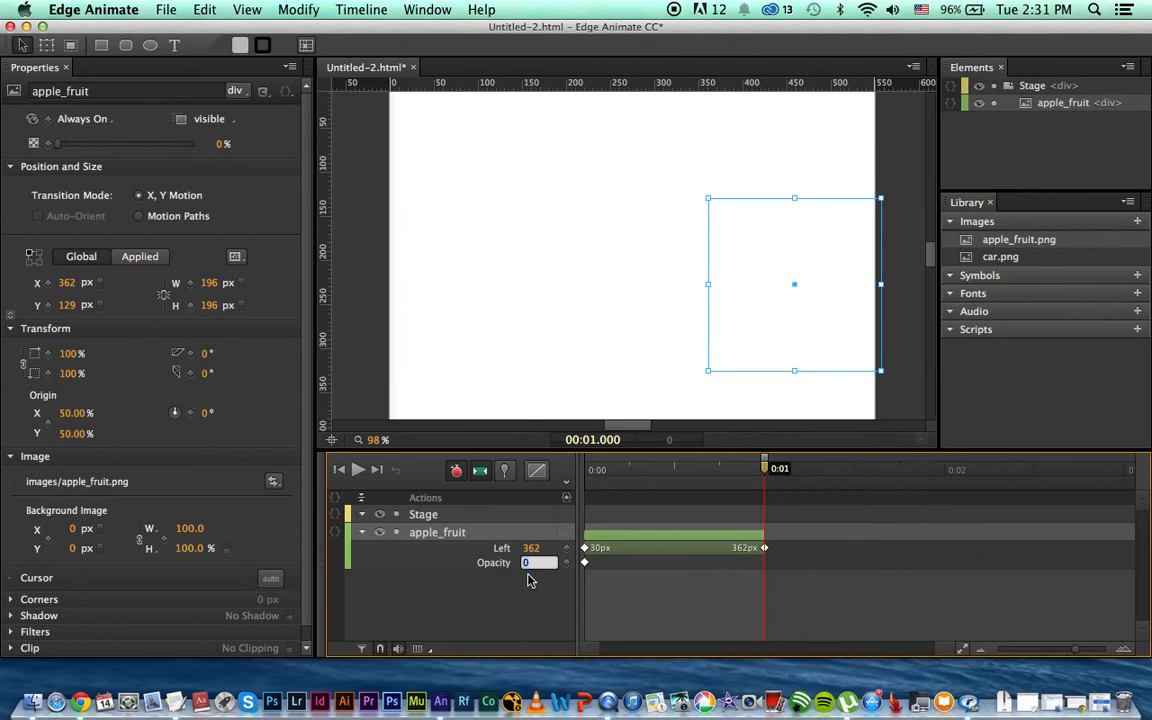
text(100)
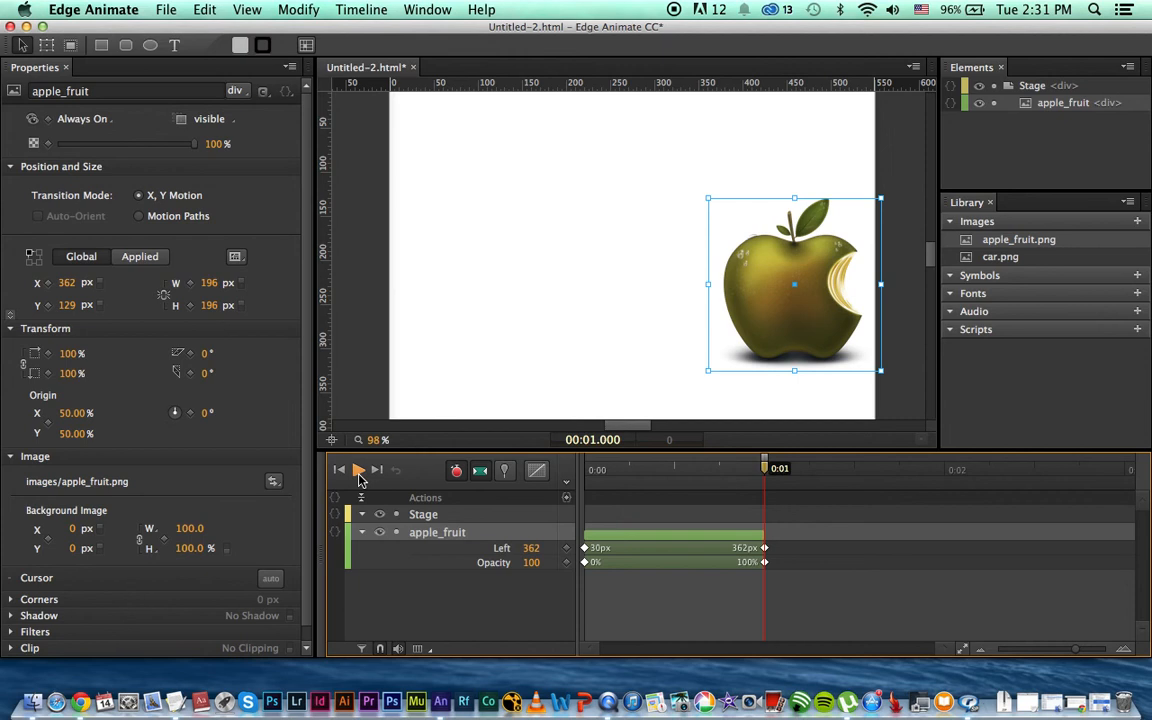
mouse_move(358, 470)
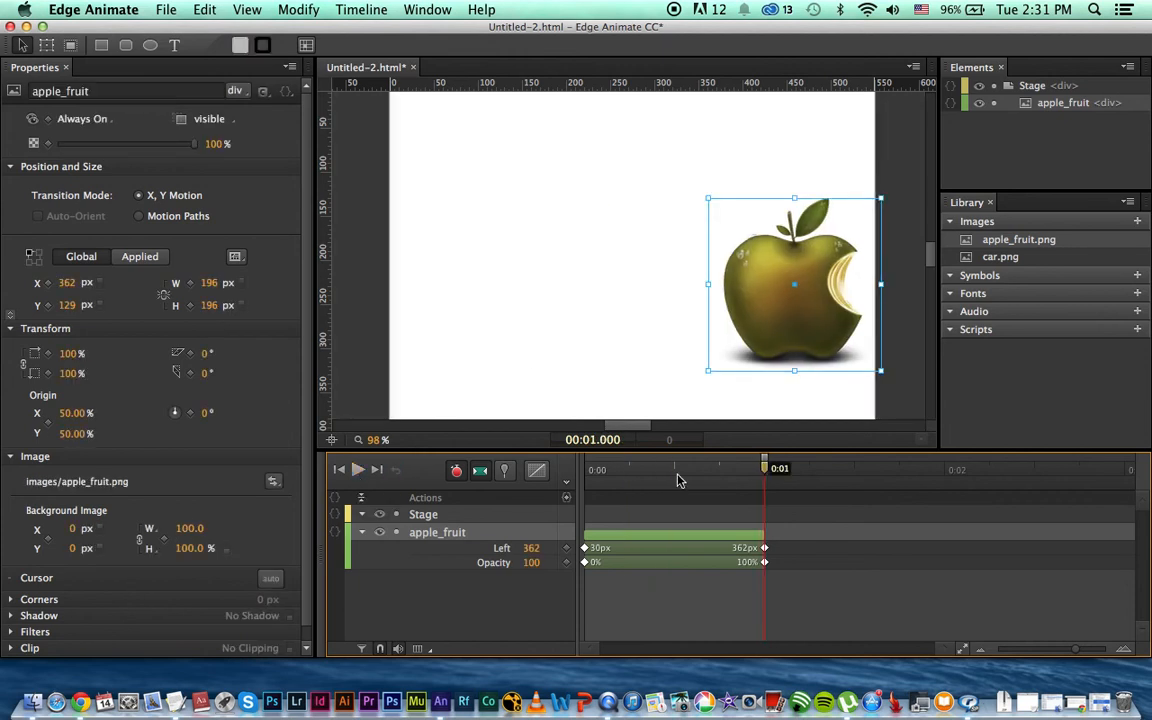
drag(764, 468, 730, 468)
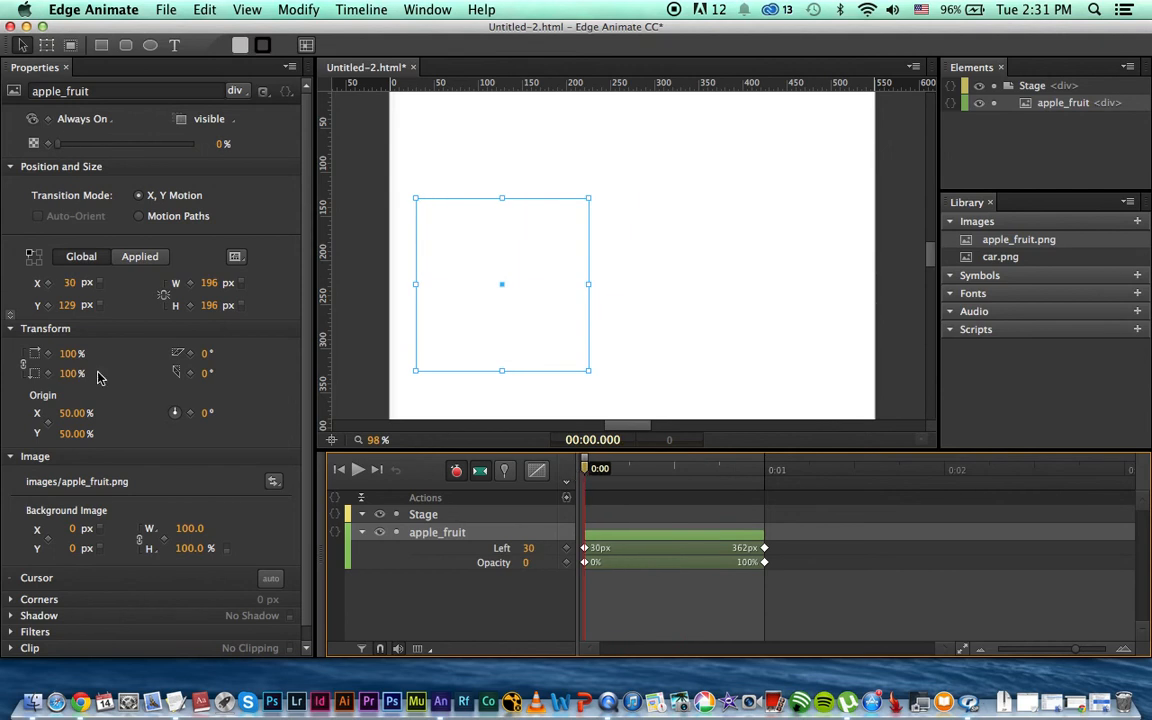
mouse_move(48, 308)
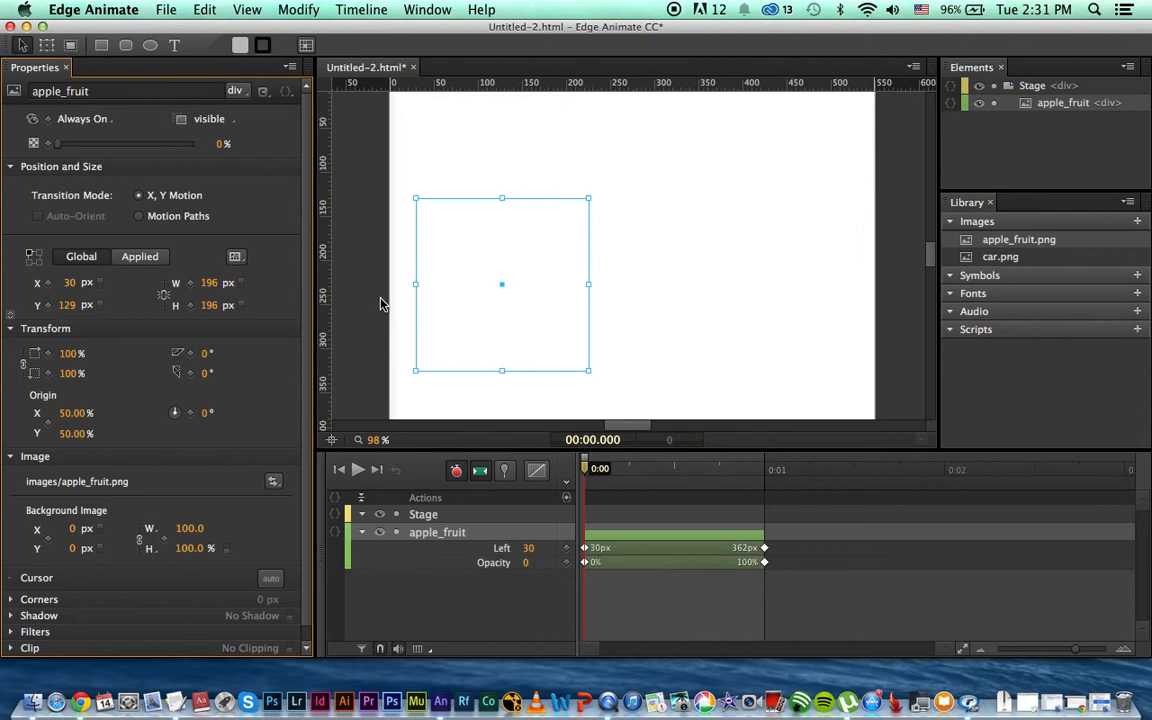
mouse_move(472, 336)
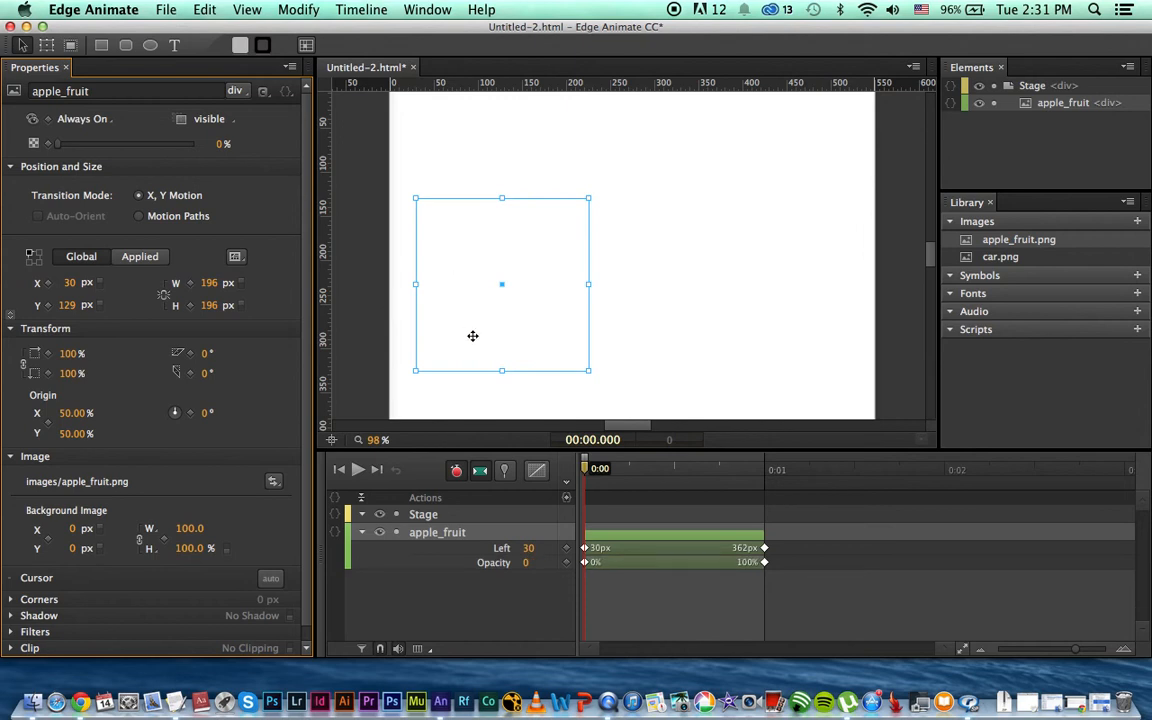
Start the apple at the top edge and move it down to 195 px at one second
drag(500, 284, 492, 170)
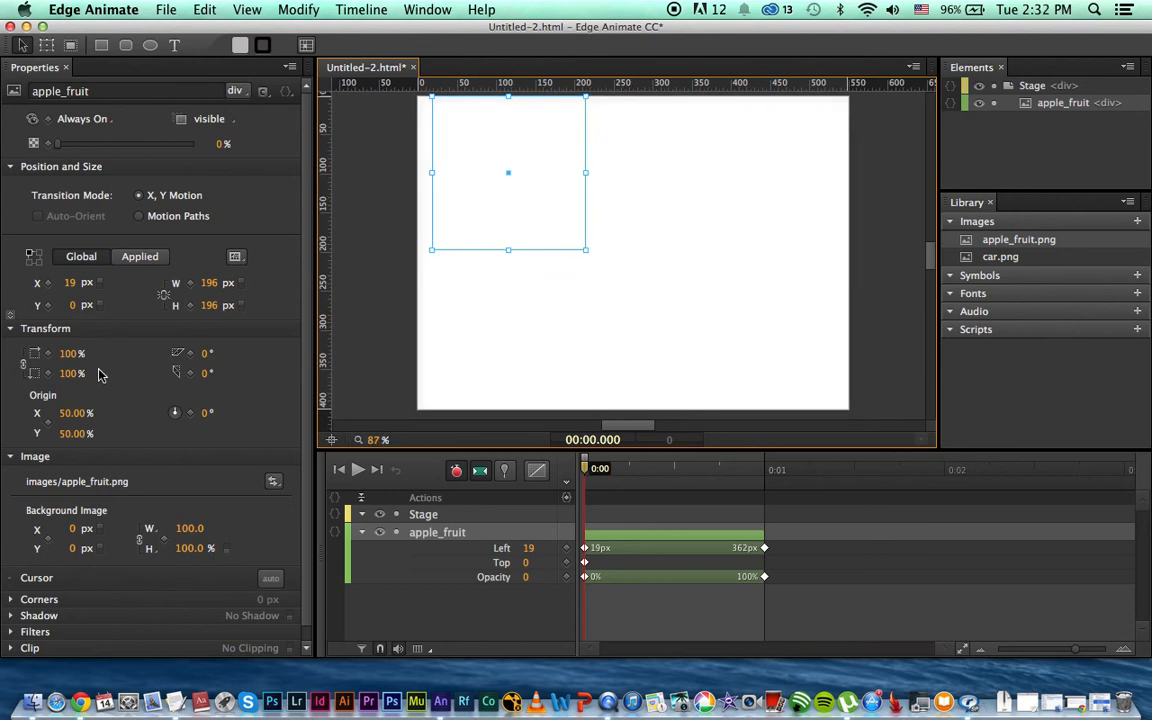
mouse_move(552, 448)
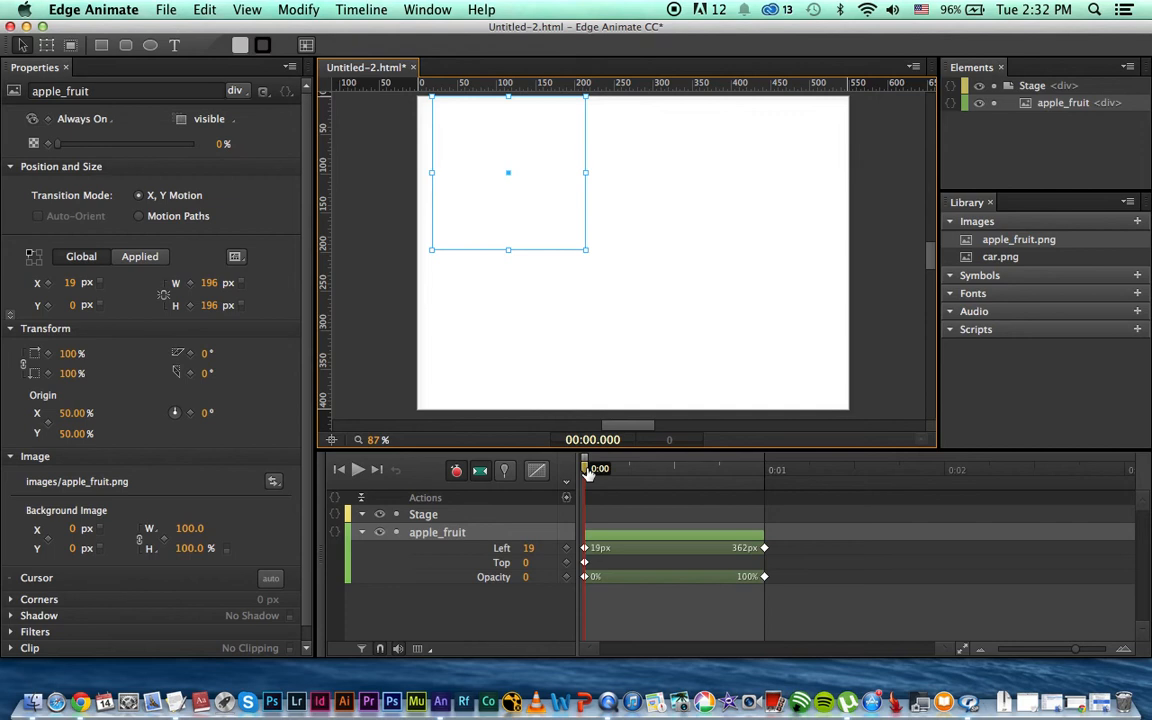
drag(584, 468, 650, 468)
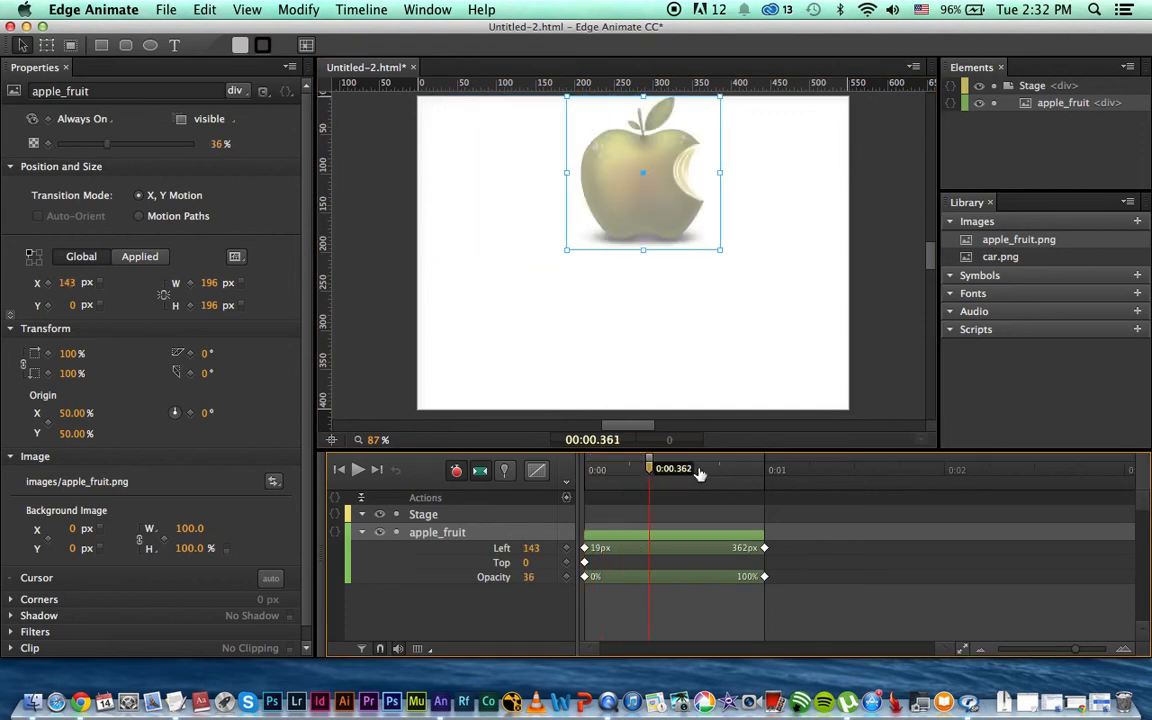
drag(648, 468, 764, 468)
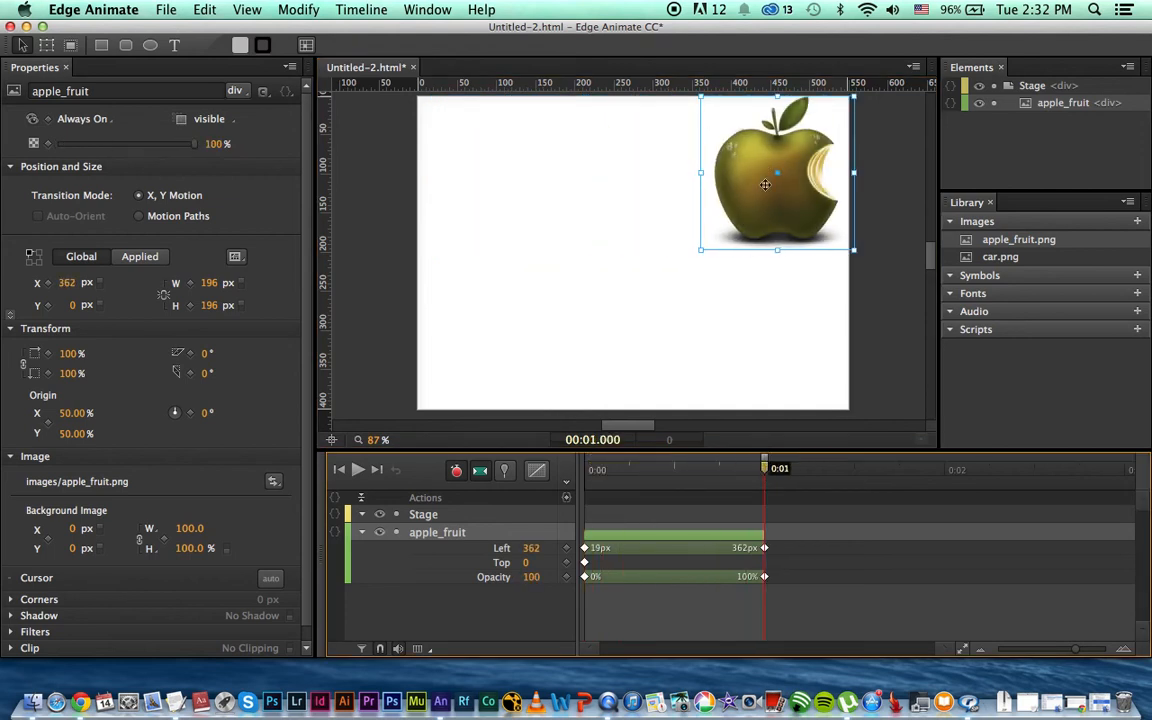
drag(764, 184, 764, 320)
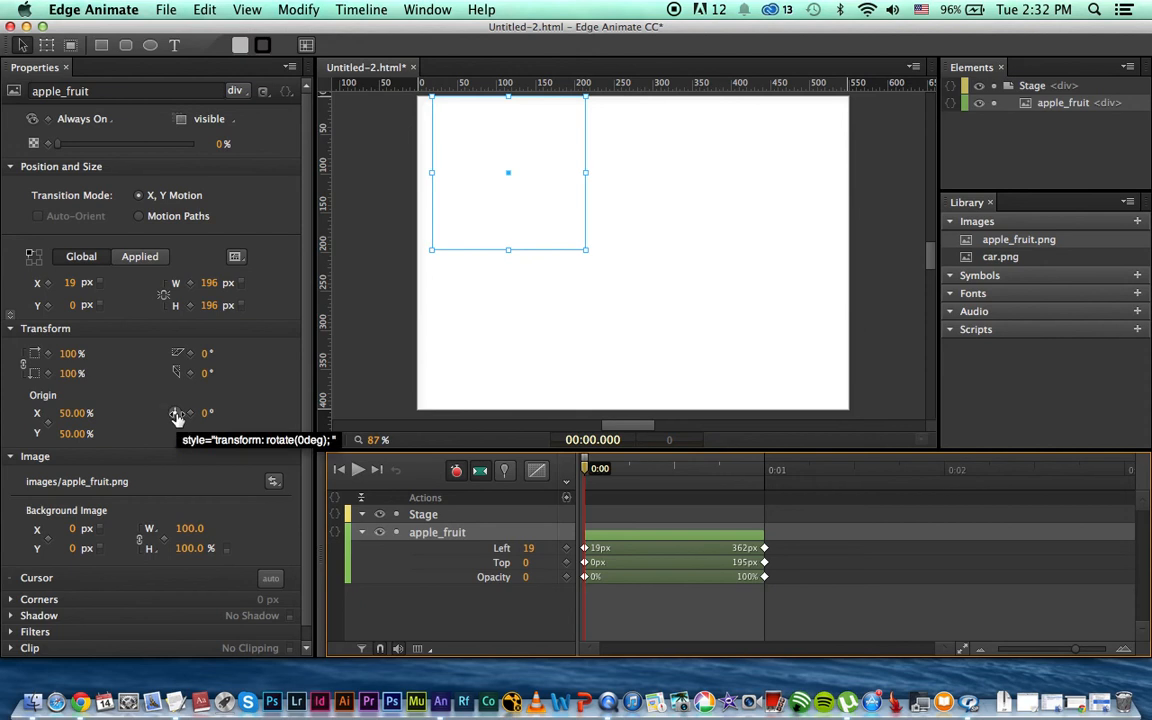
mouse_move(190, 412)
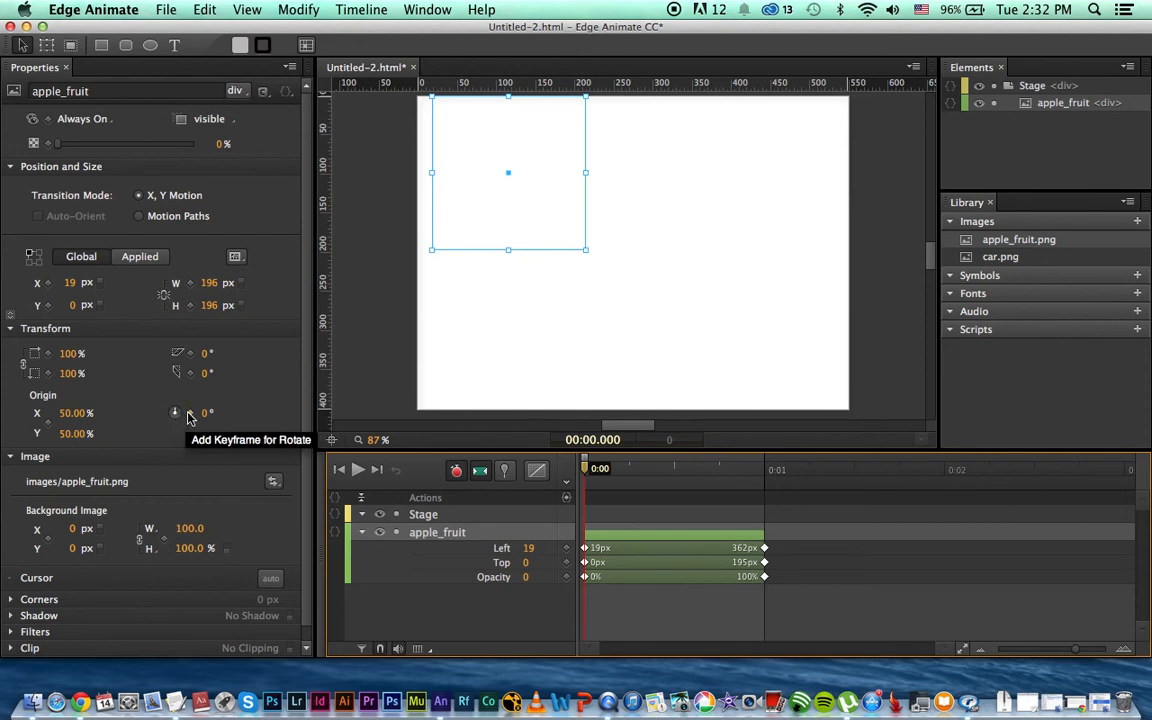
Keyframe Rotate at 0s and 360° at one second so the apple spins fully, then preview
click(176, 412)
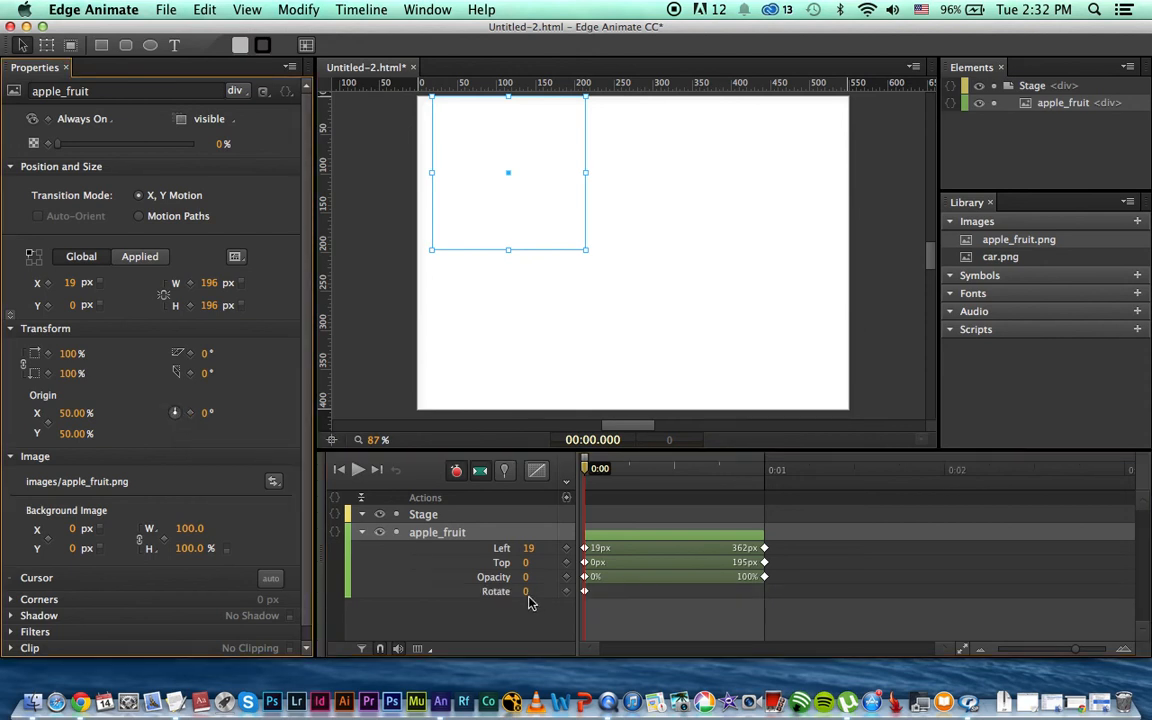
drag(584, 468, 616, 468)
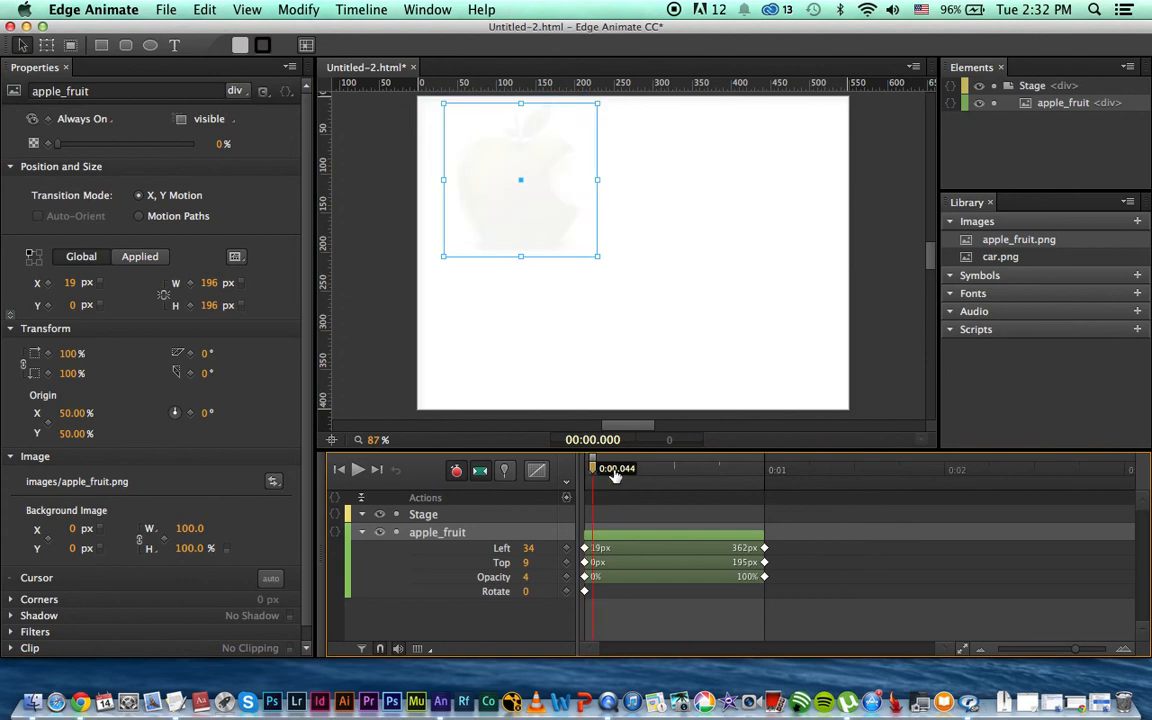
drag(616, 468, 768, 468)
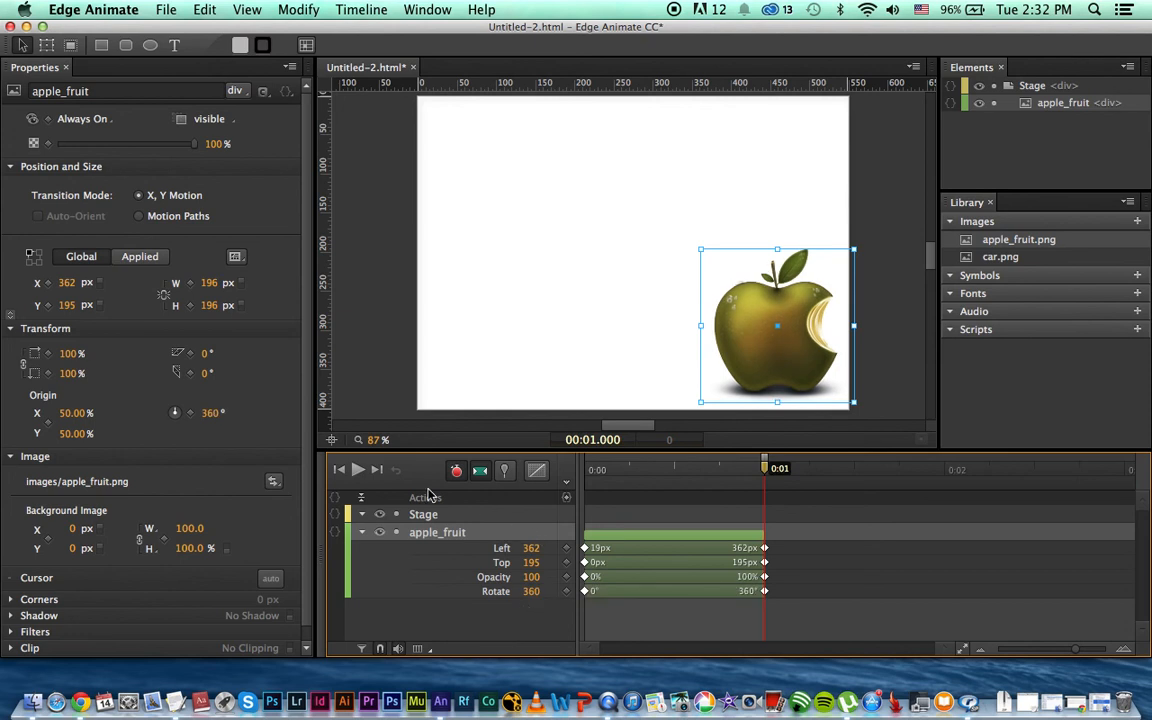
click(358, 470)
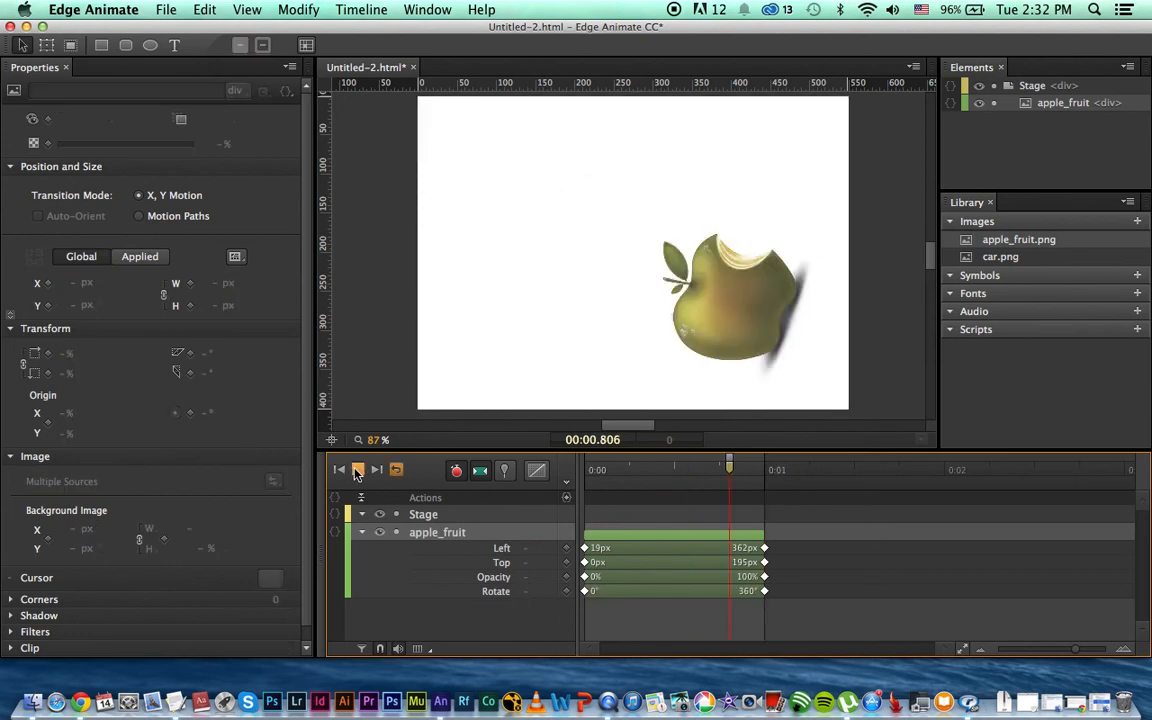
click(358, 470)
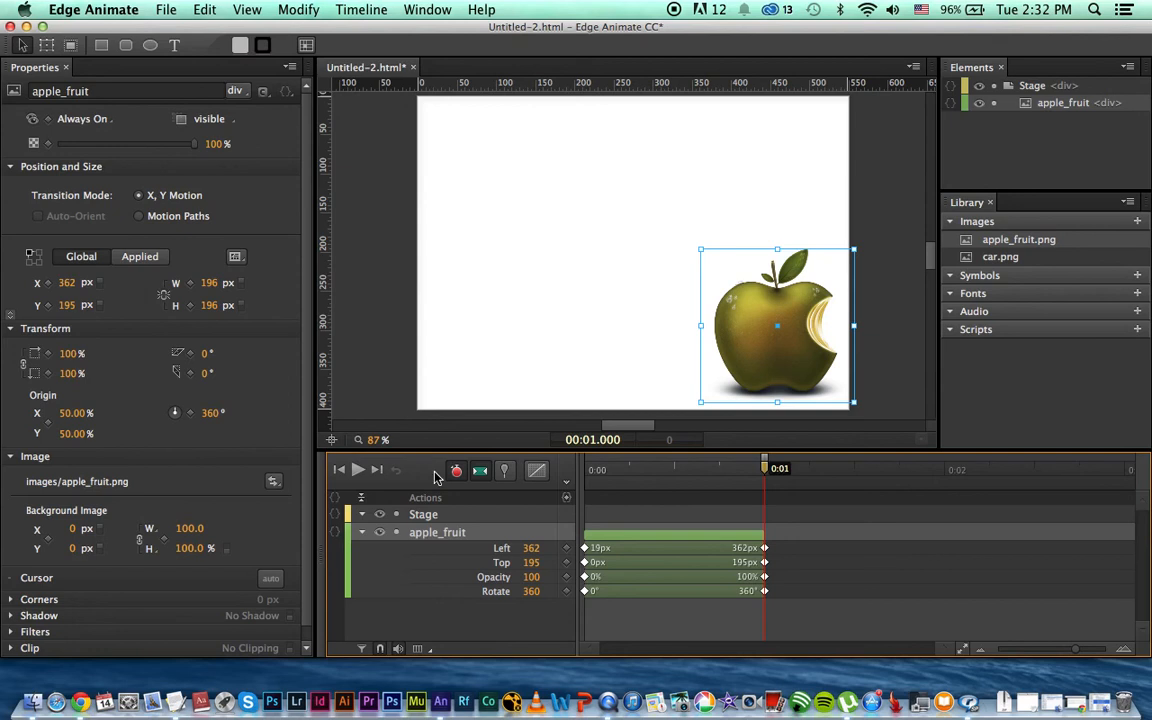
mouse_move(480, 470)
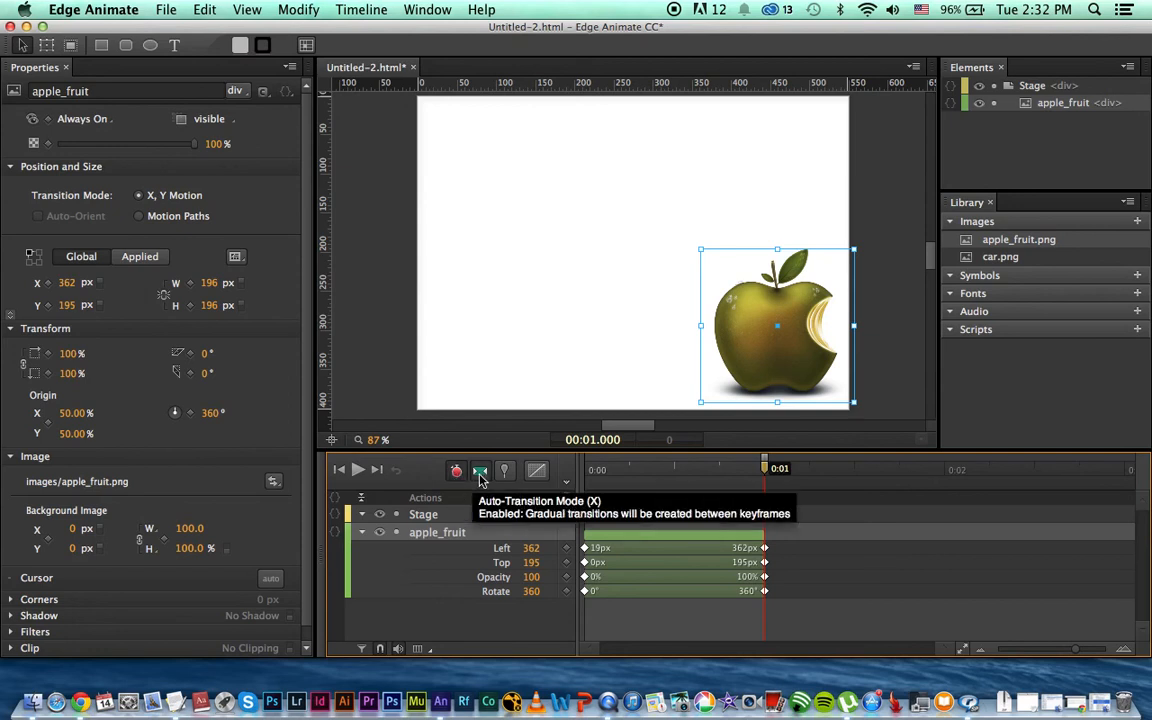
mouse_move(578, 560)
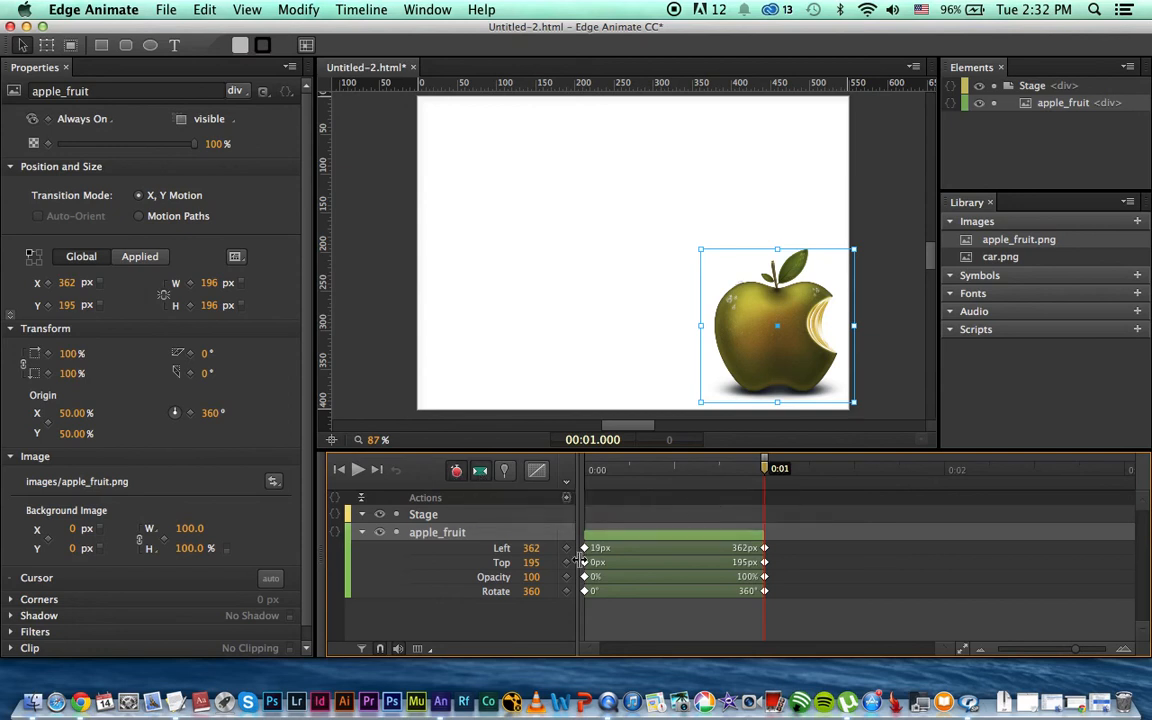